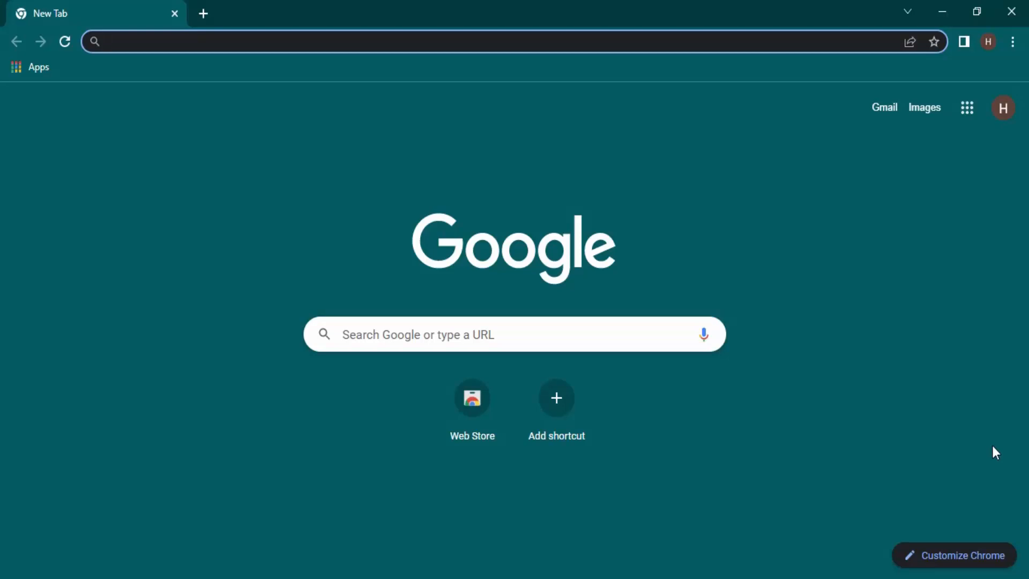
Open Chrome's main three-dot menu over the New Tab page
click(262, 42)
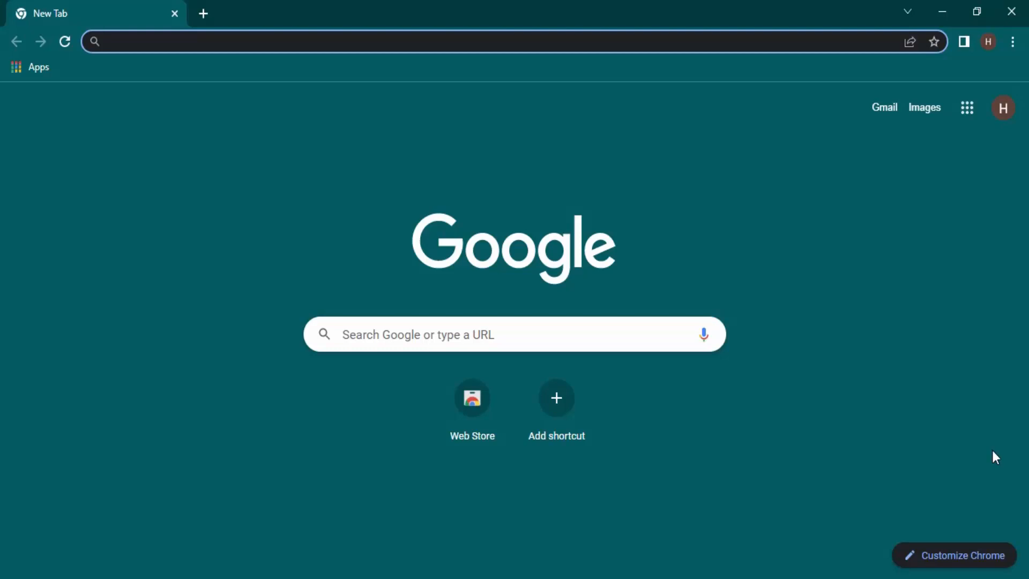
click(263, 42)
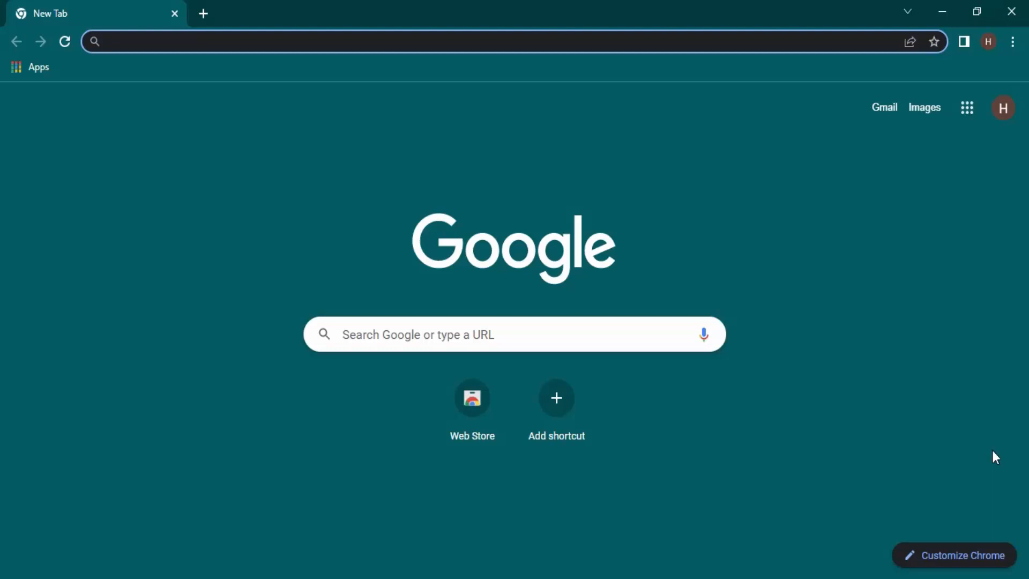
mouse_move(846, 229)
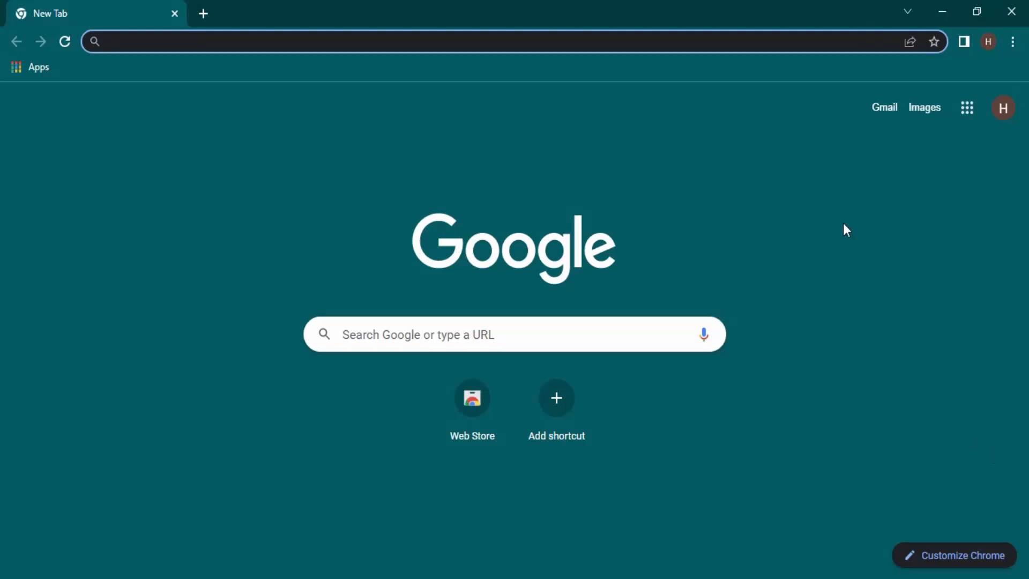
click(1012, 42)
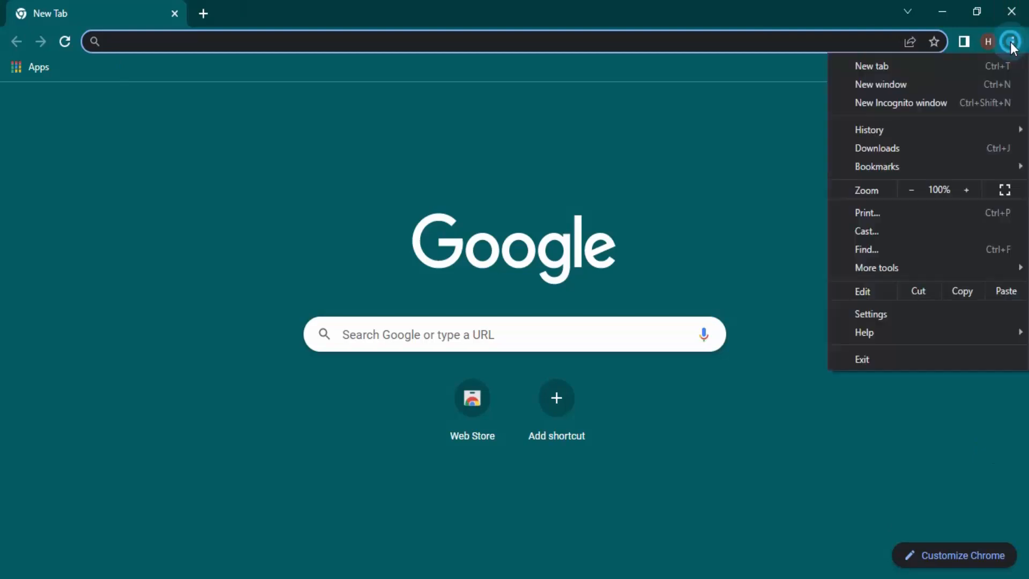
Go to Settings and show the On startup section
click(870, 313)
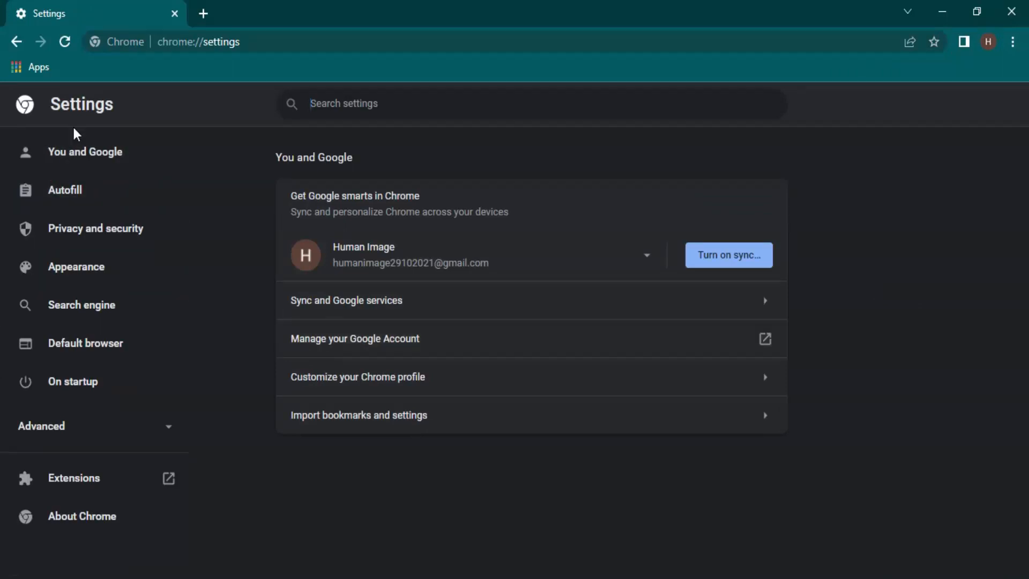
mouse_move(73, 381)
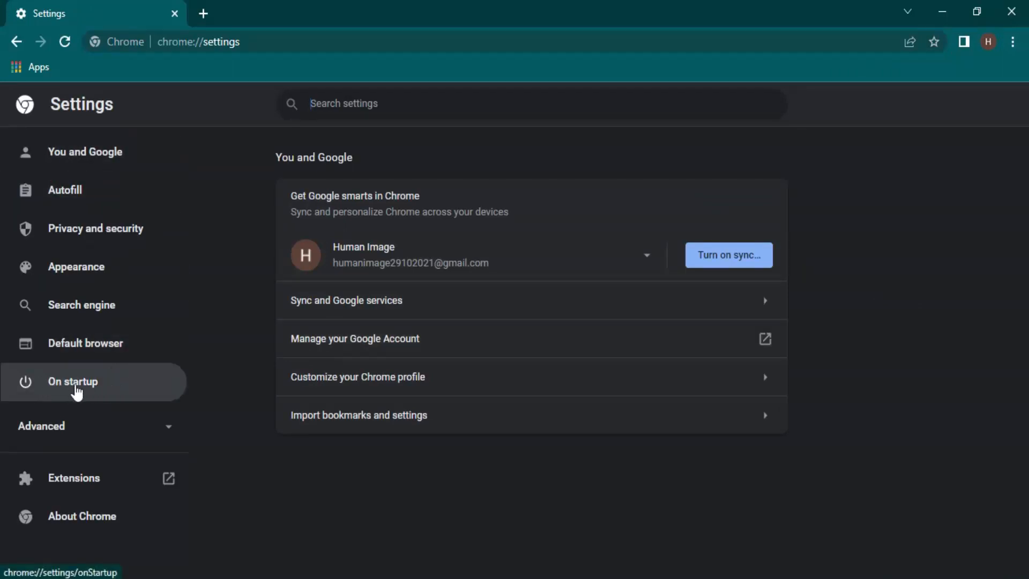
click(71, 381)
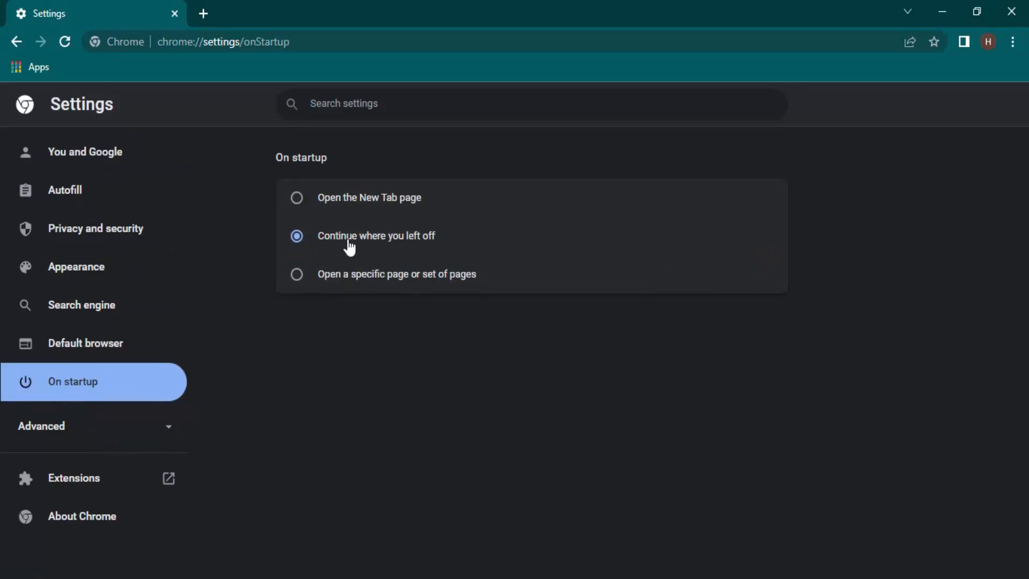
mouse_move(346, 240)
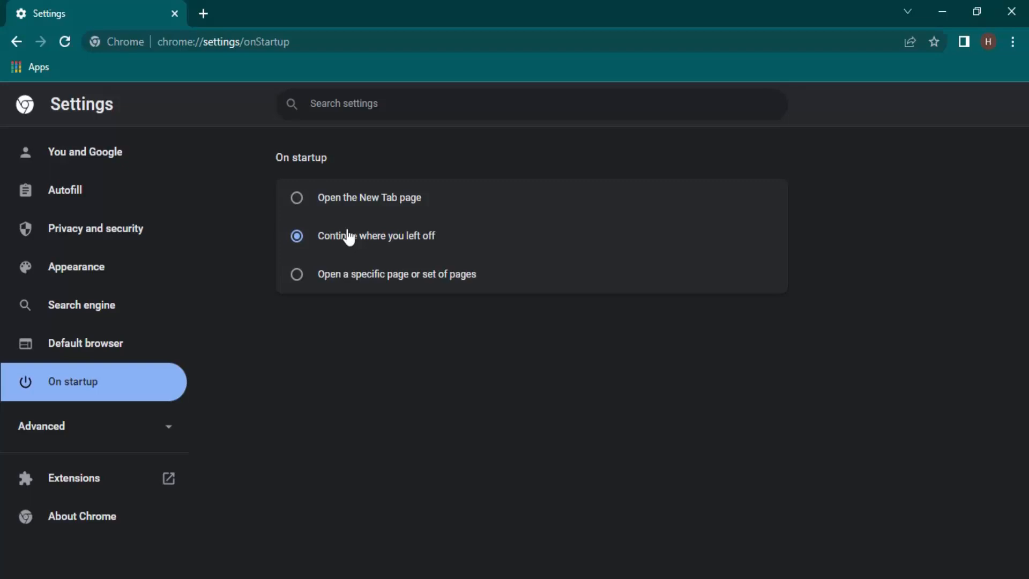
mouse_move(305, 198)
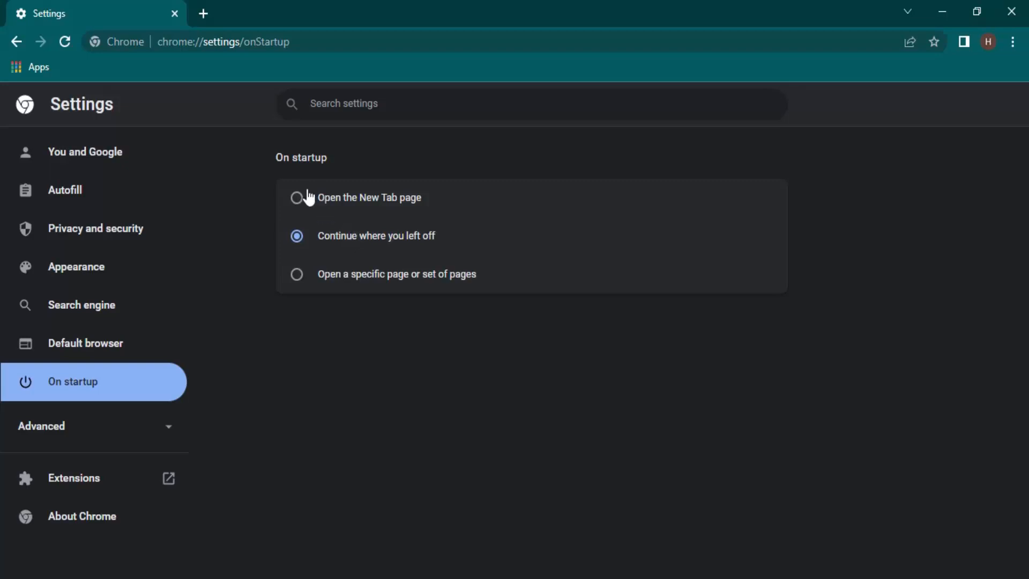
Set startup behaviour to 'Open the New Tab page'
click(297, 197)
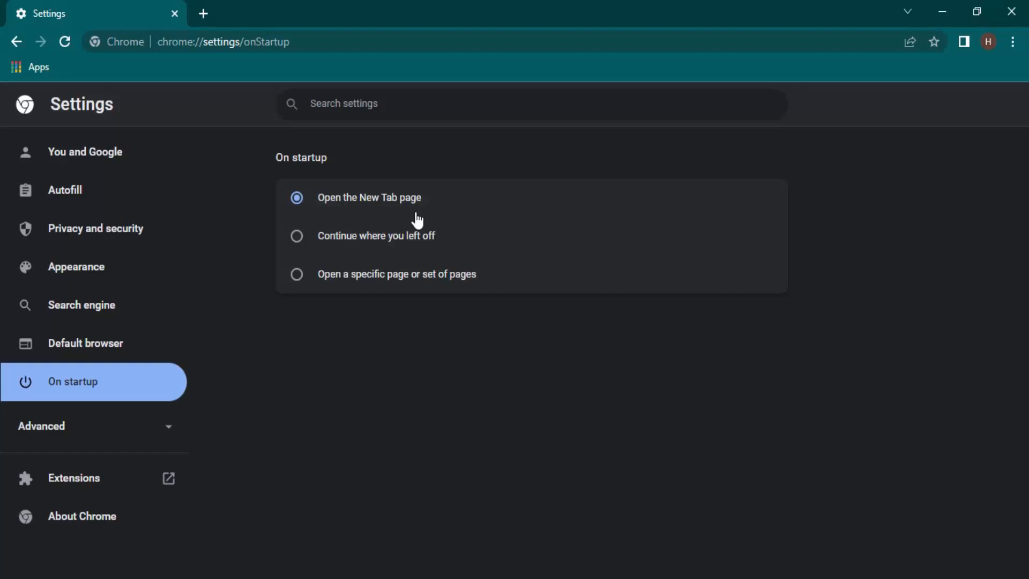
mouse_move(386, 189)
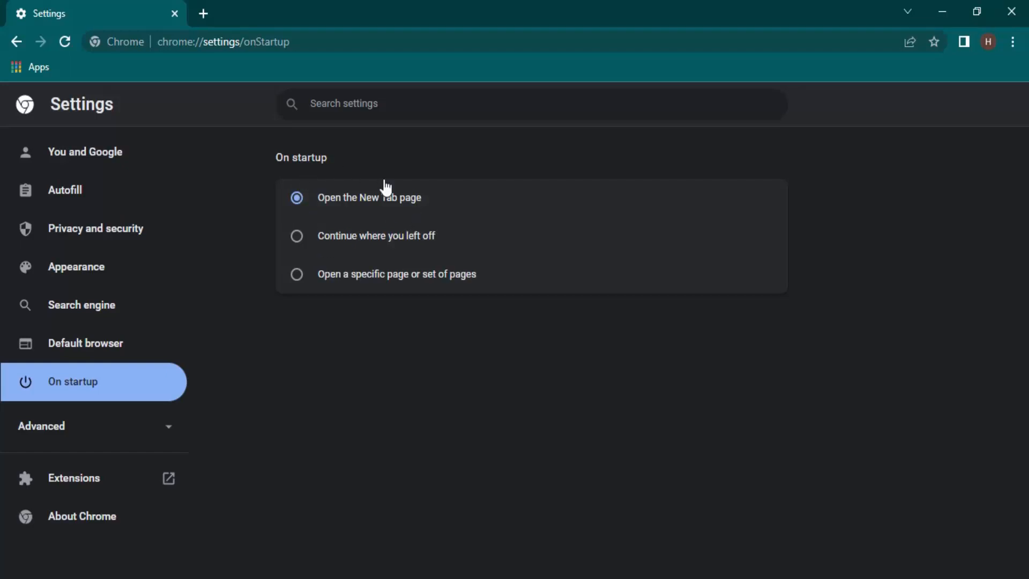
mouse_move(319, 171)
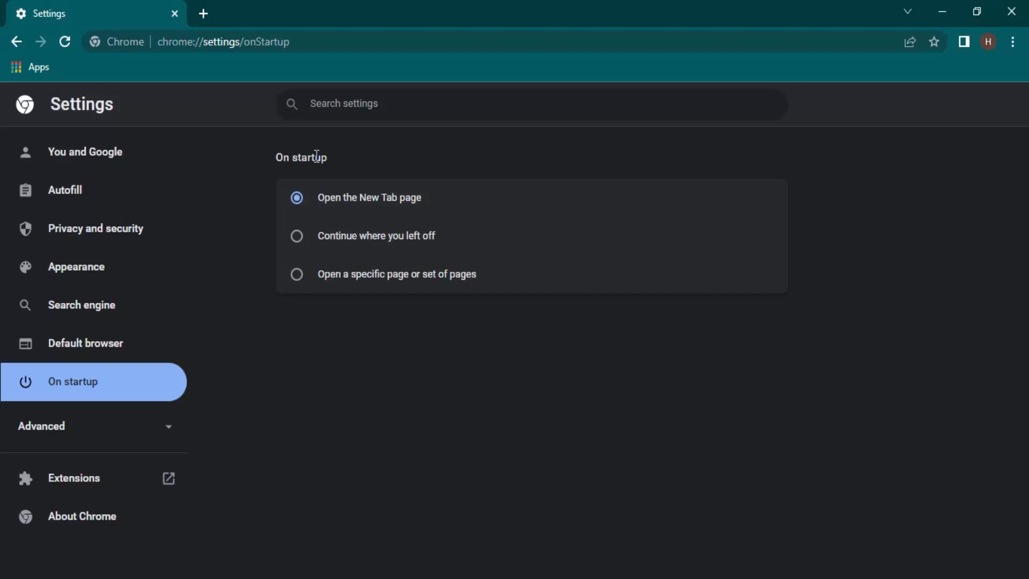
mouse_move(321, 341)
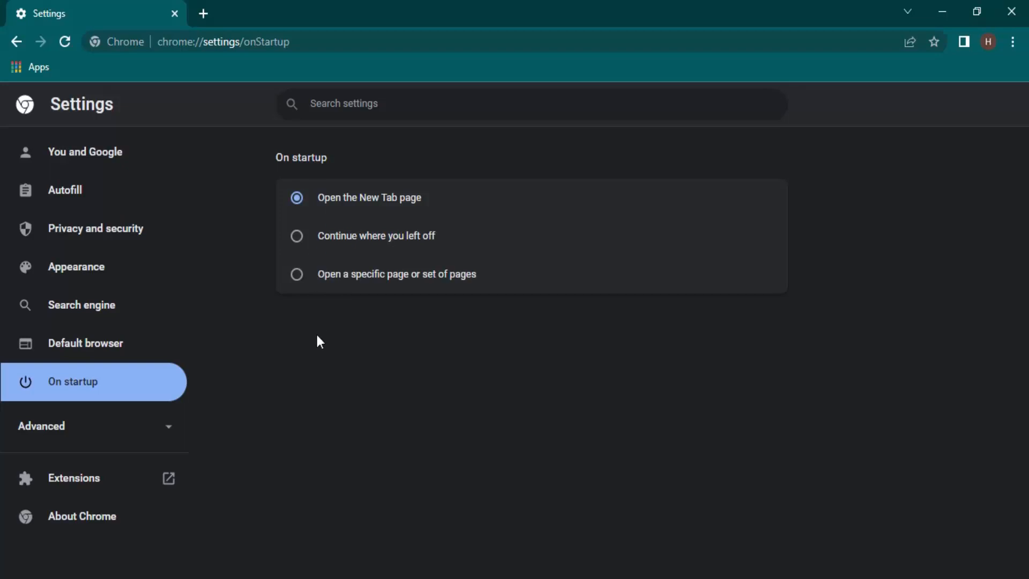
mouse_move(591, 470)
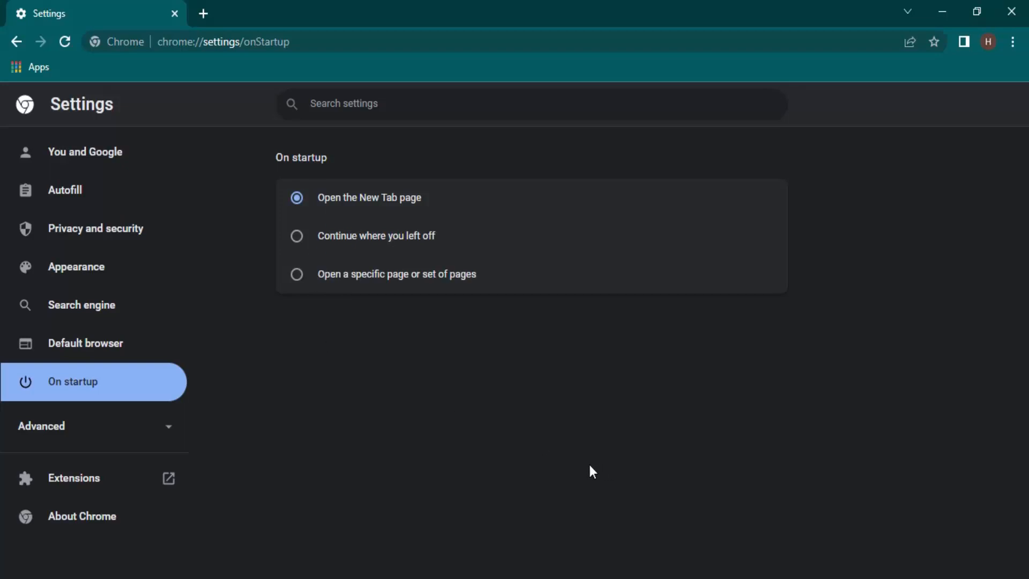